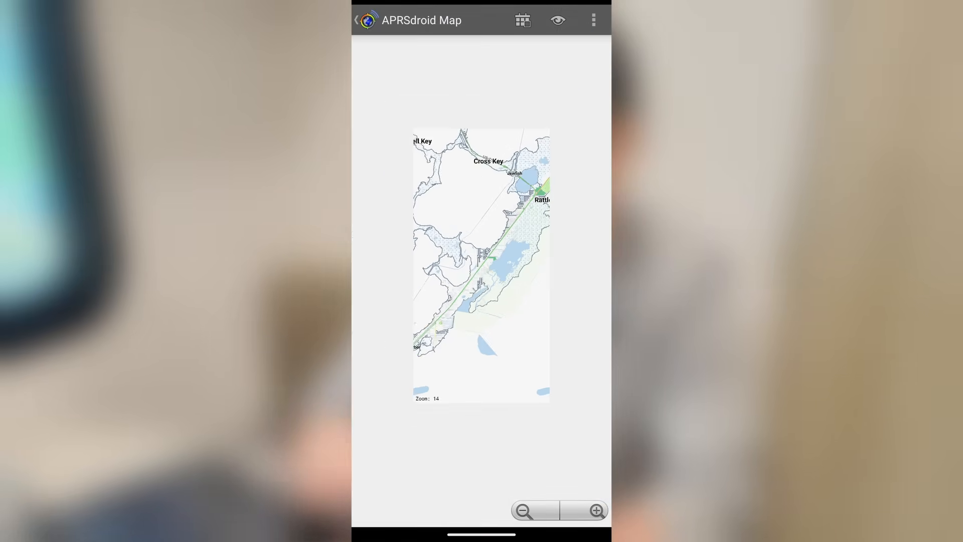
Go back from the offline map to the APRSdroid Hub packet log.
{"action": "left_click", "coordinate": [524, 510]}
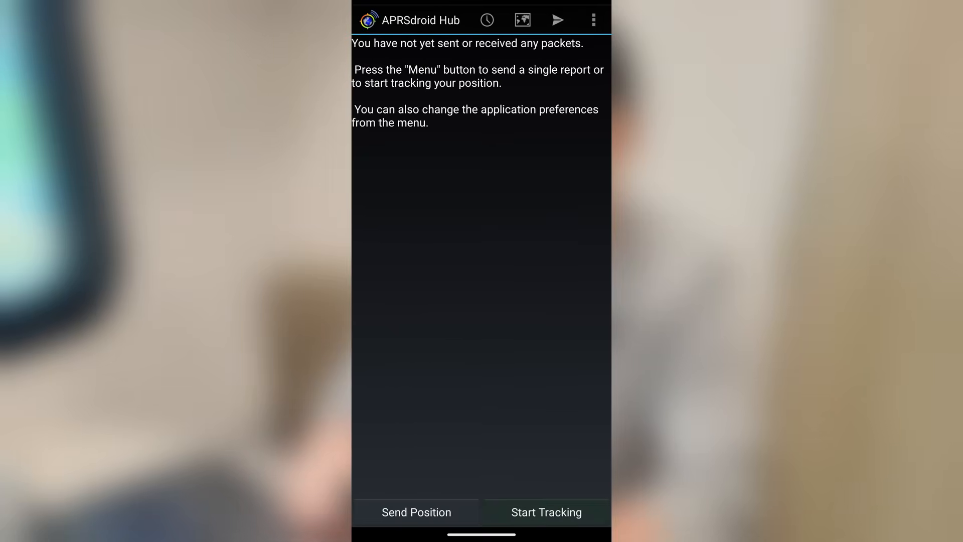
Open Preferences from the Hub overflow menu and scroll through callsign, path and TNC settings.
{"action": "left_click", "coordinate": [592, 19]}
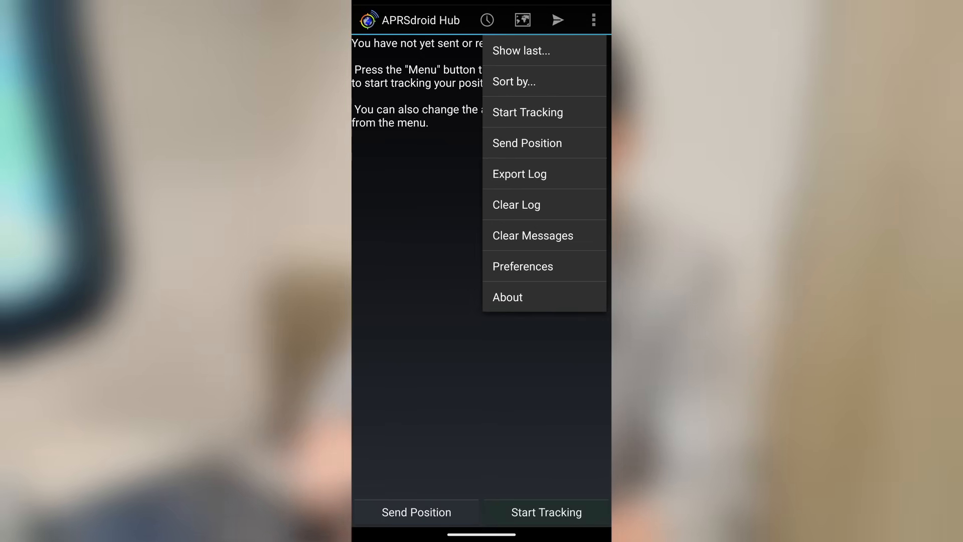
{"action": "left_click", "coordinate": [523, 266]}
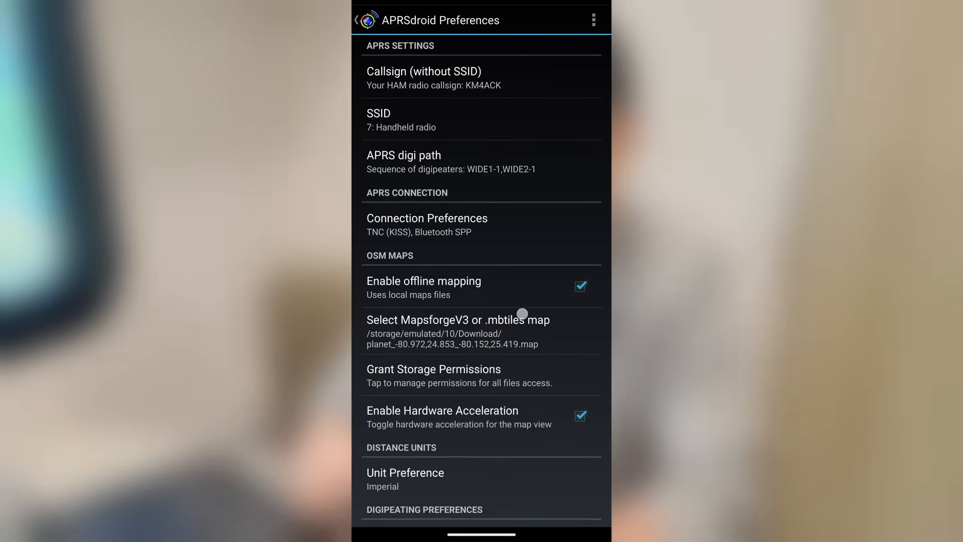
{"action": "scroll", "scroll_direction": "down", "scroll_amount": 3}
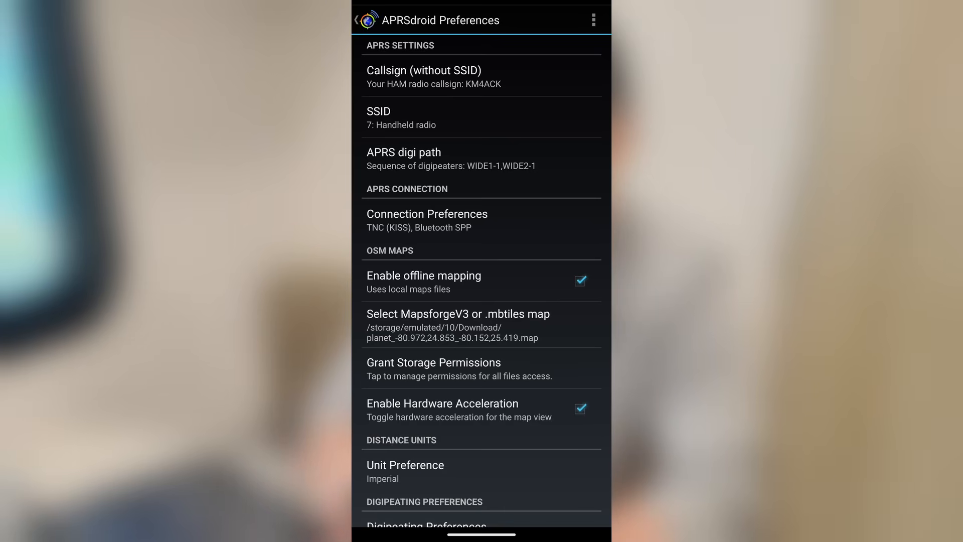
{"action": "left_click", "coordinate": [403, 158]}
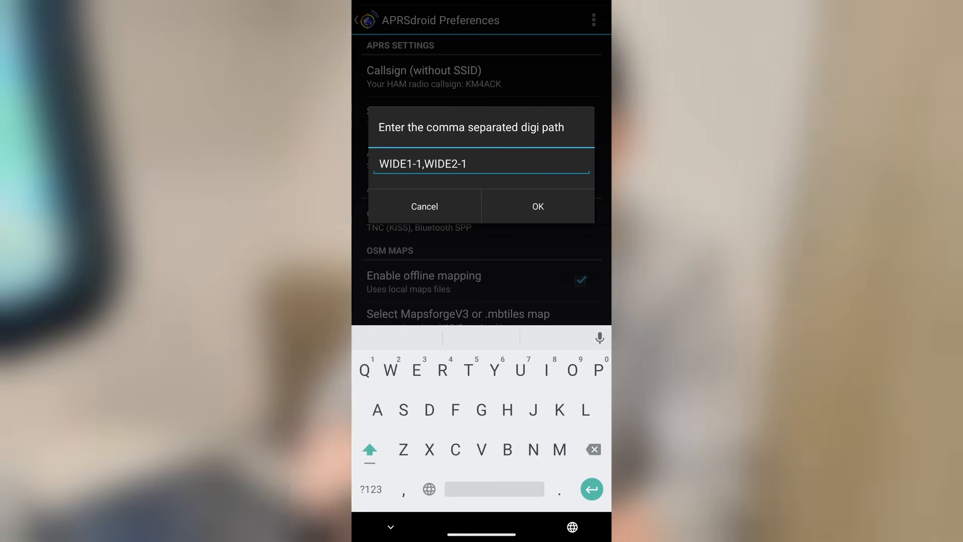
{"action": "left_click", "coordinate": [538, 206]}
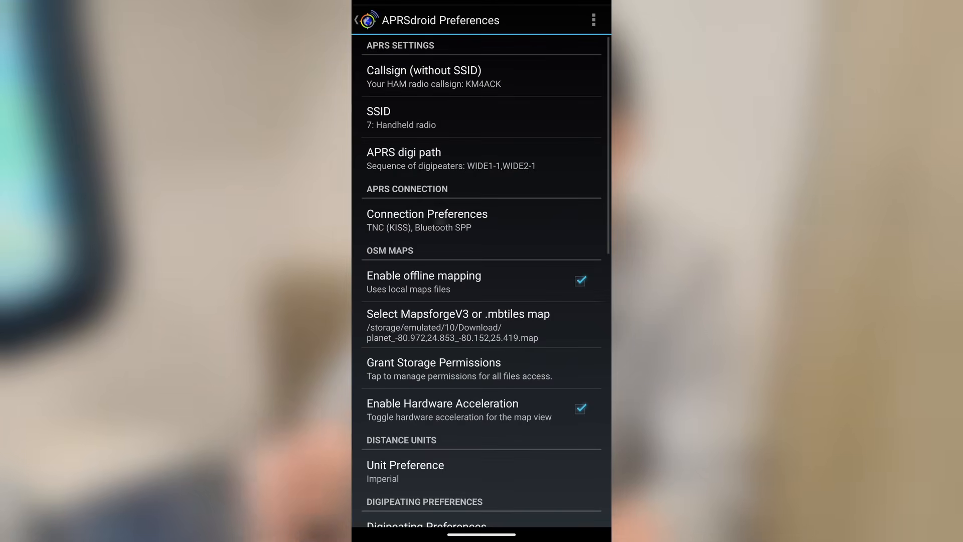
Review the Connection Protocol options in Connection Preferences, keeping TNC (KISS) over Bluetooth.
{"action": "left_click", "coordinate": [427, 220]}
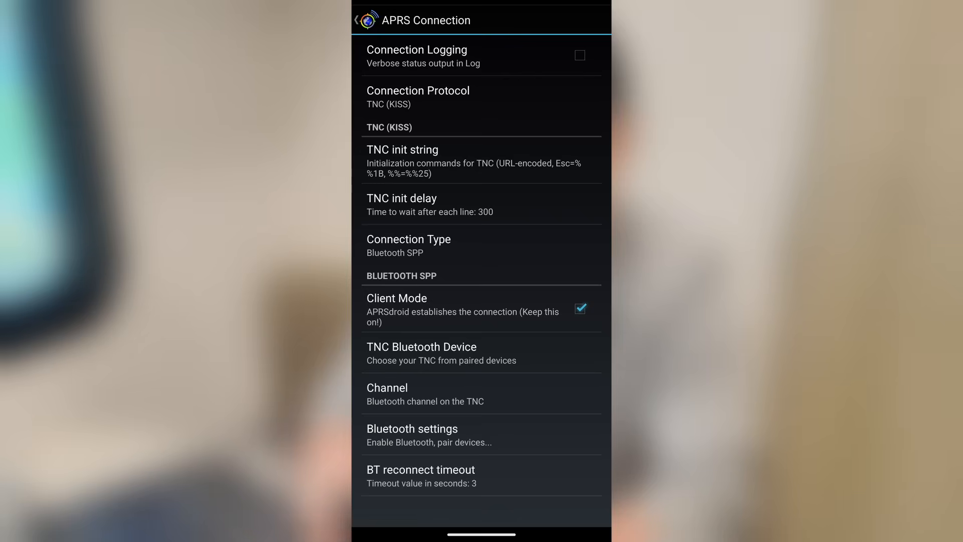
{"action": "left_click", "coordinate": [418, 96]}
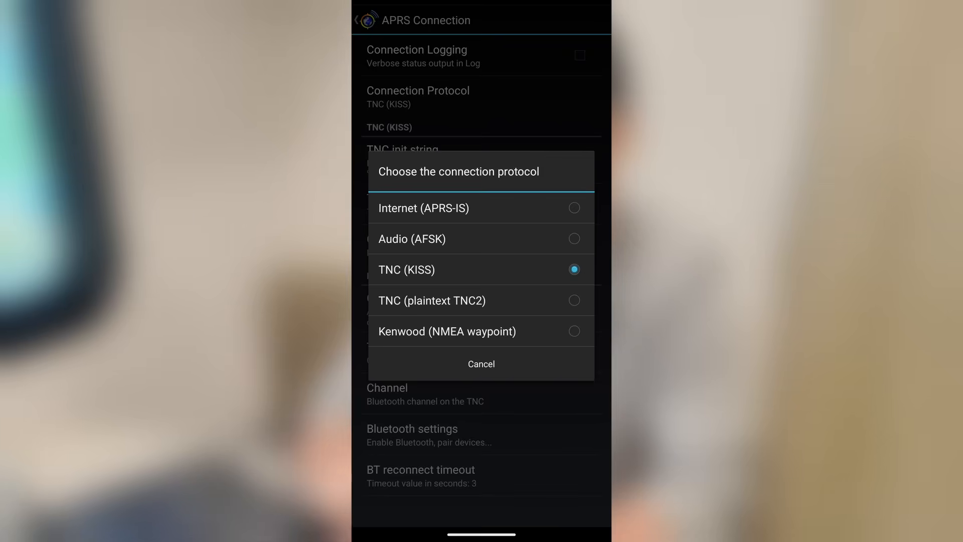
{"action": "left_click", "coordinate": [407, 270]}
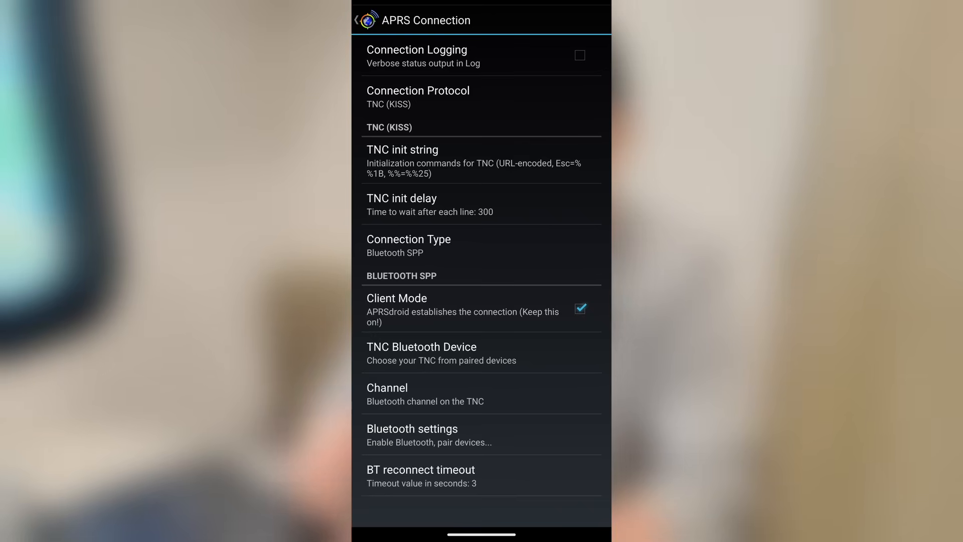
{"action": "left_click", "coordinate": [408, 244]}
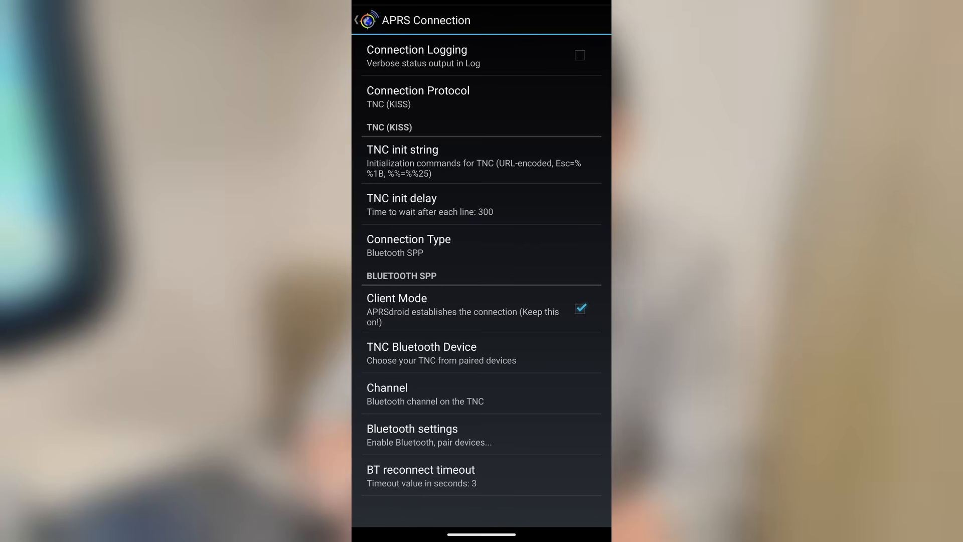
{"action": "left_click", "coordinate": [421, 347]}
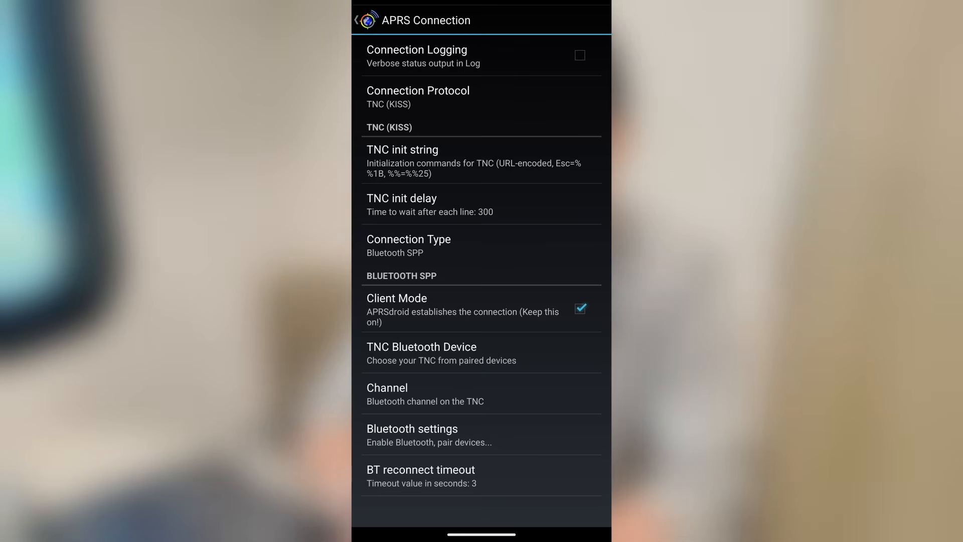
{"action": "left_click", "coordinate": [387, 388]}
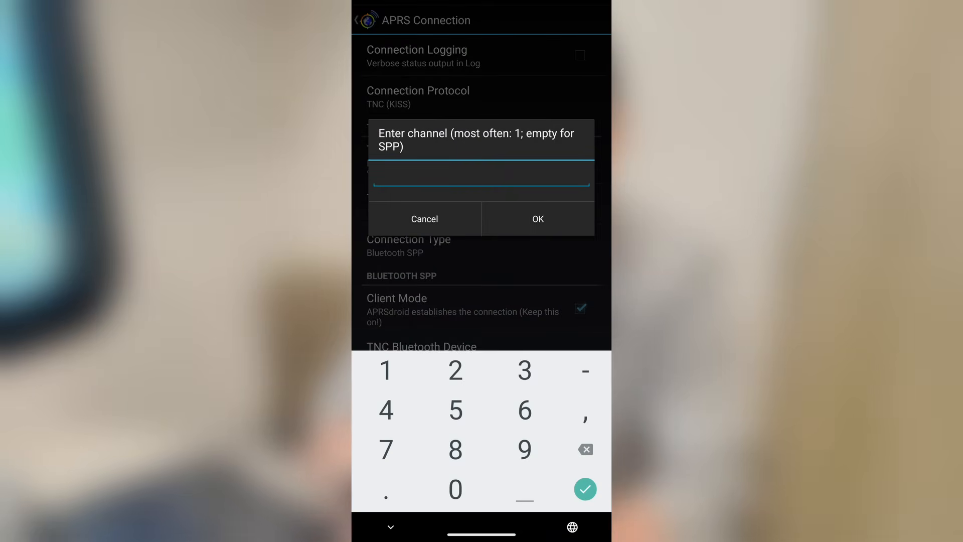
{"action": "left_click", "coordinate": [425, 219]}
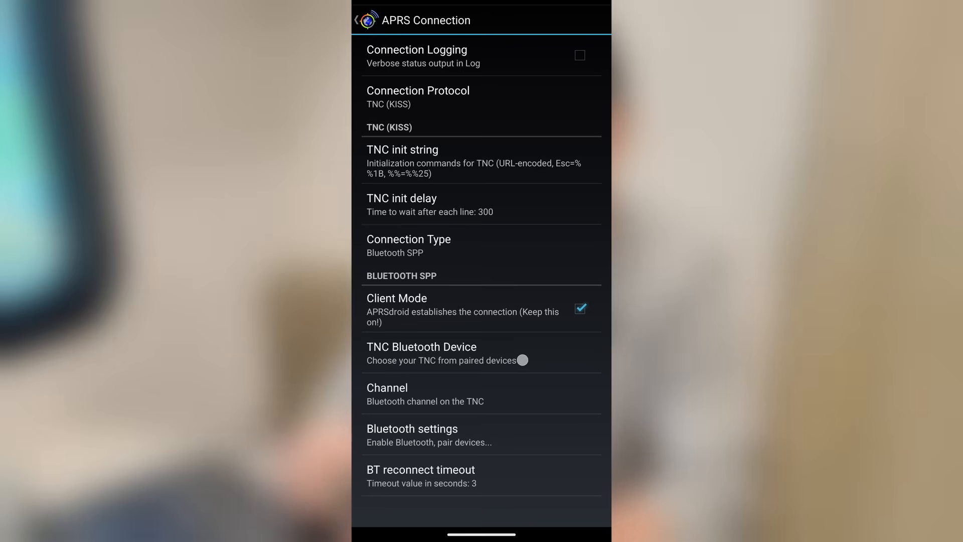
Return to the main preferences and scroll down to the Position Reports section.
{"action": "left_click", "coordinate": [357, 20]}
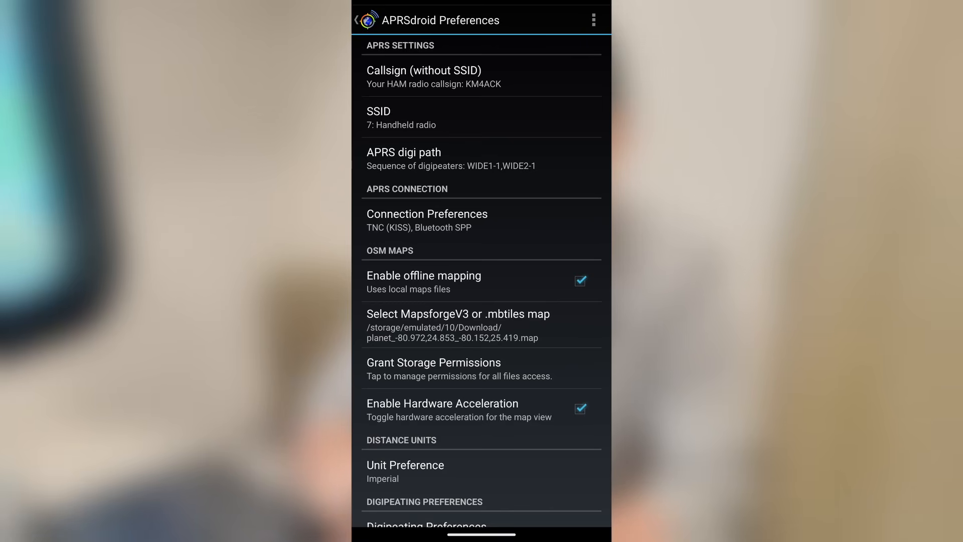
{"action": "scroll", "scroll_direction": "down", "scroll_amount": 3}
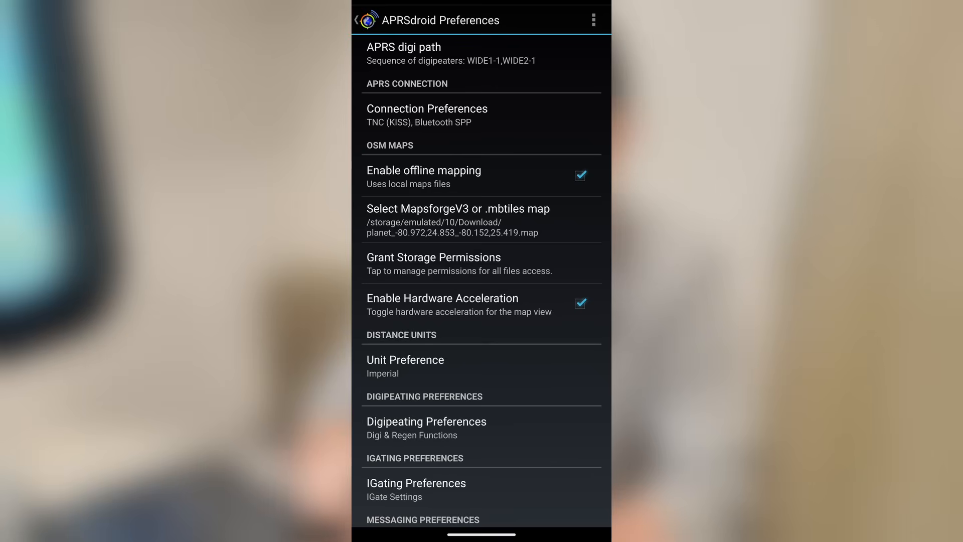
{"action": "scroll", "scroll_direction": "down", "scroll_amount": 3}
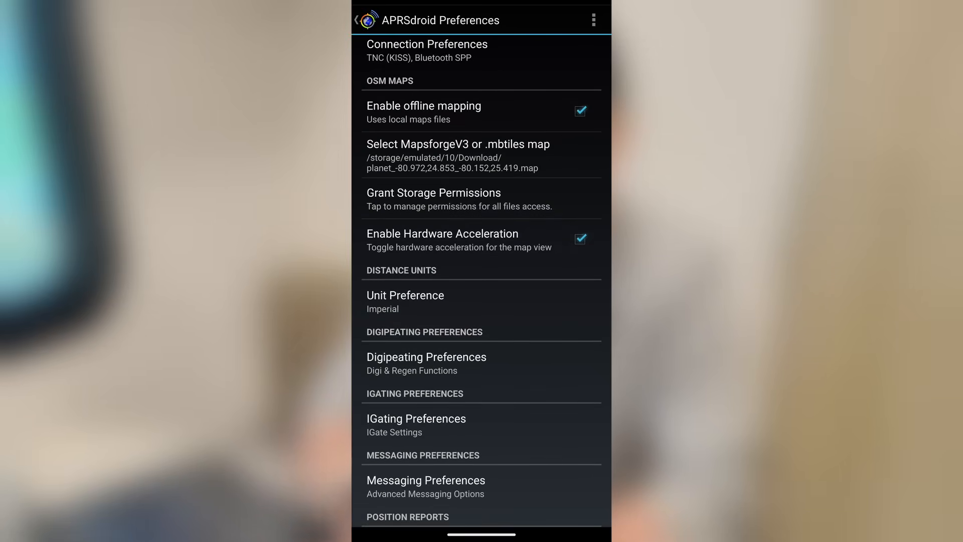
{"action": "left_click", "coordinate": [405, 301]}
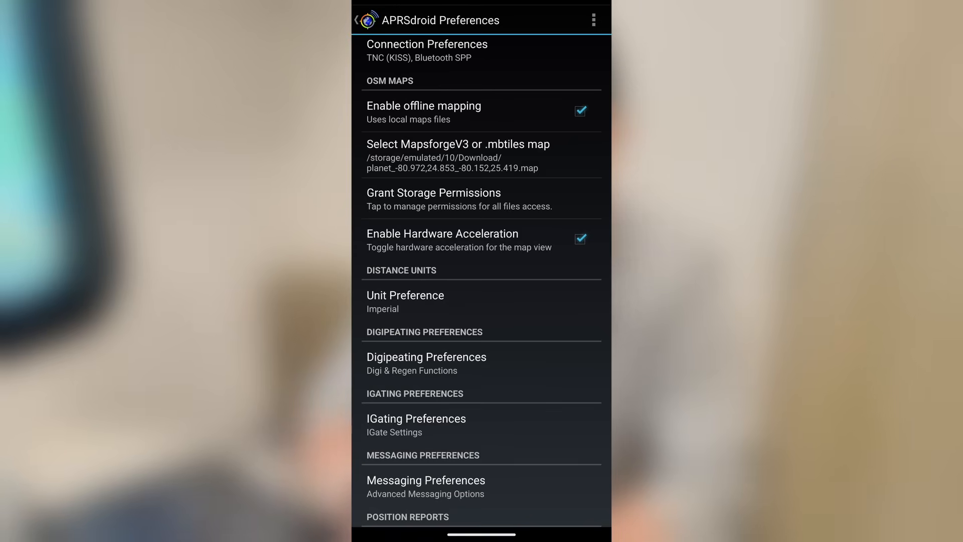
{"action": "scroll", "scroll_direction": "down", "scroll_amount": 3}
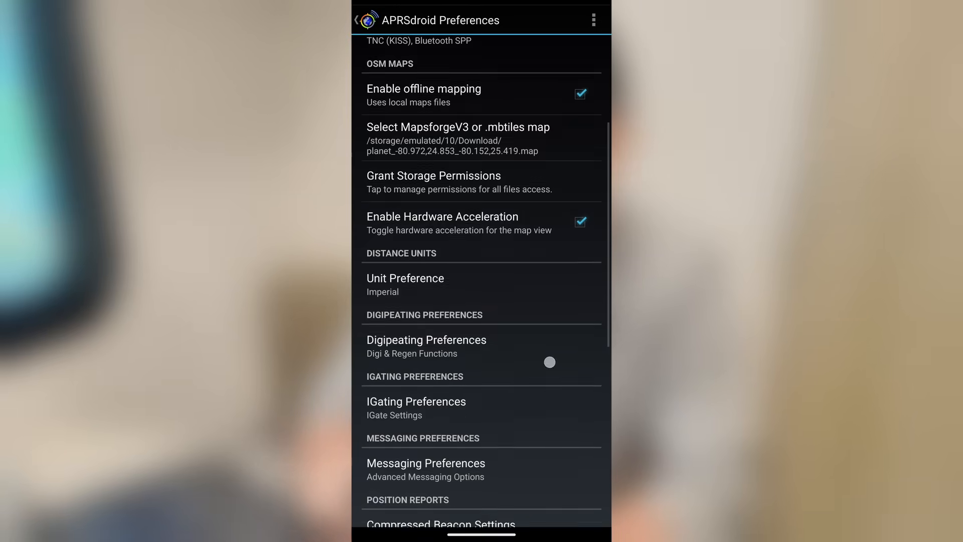
{"action": "scroll", "scroll_direction": "down", "scroll_amount": 3}
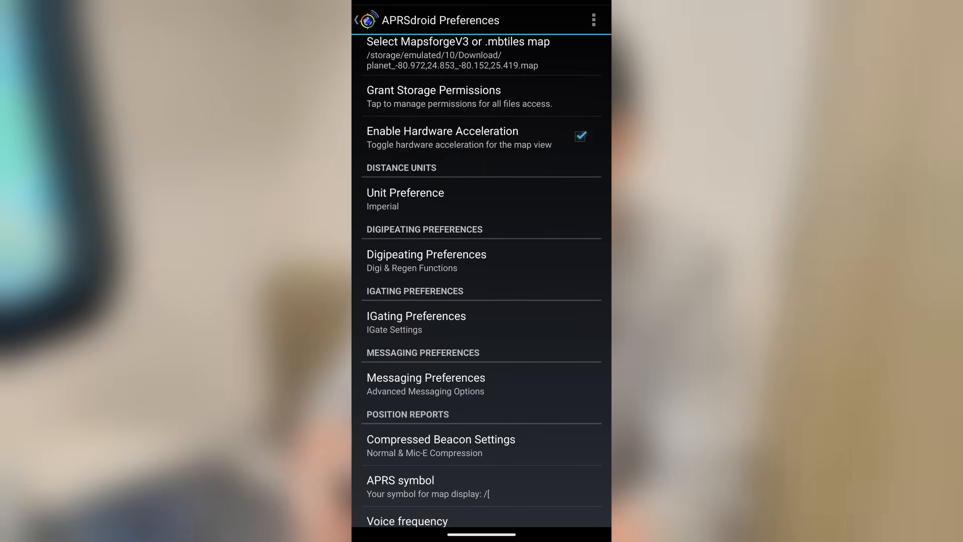
{"action": "scroll", "scroll_direction": "down", "scroll_amount": 3}
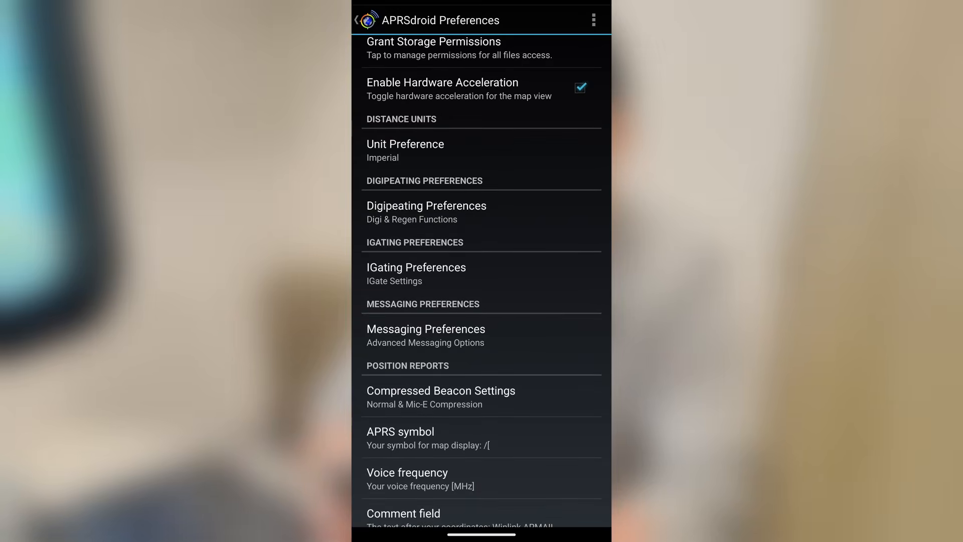
{"action": "left_click", "coordinate": [427, 211]}
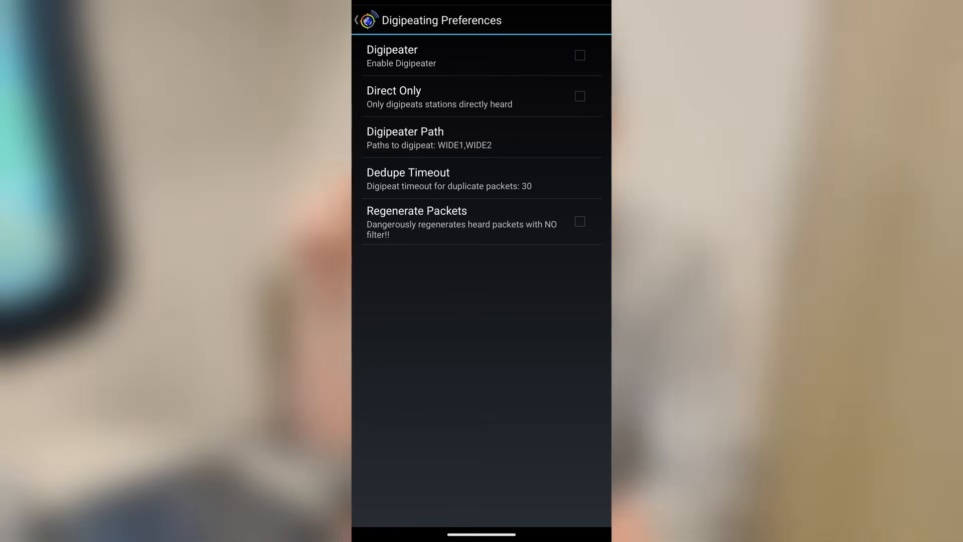
{"action": "left_click", "coordinate": [579, 54]}
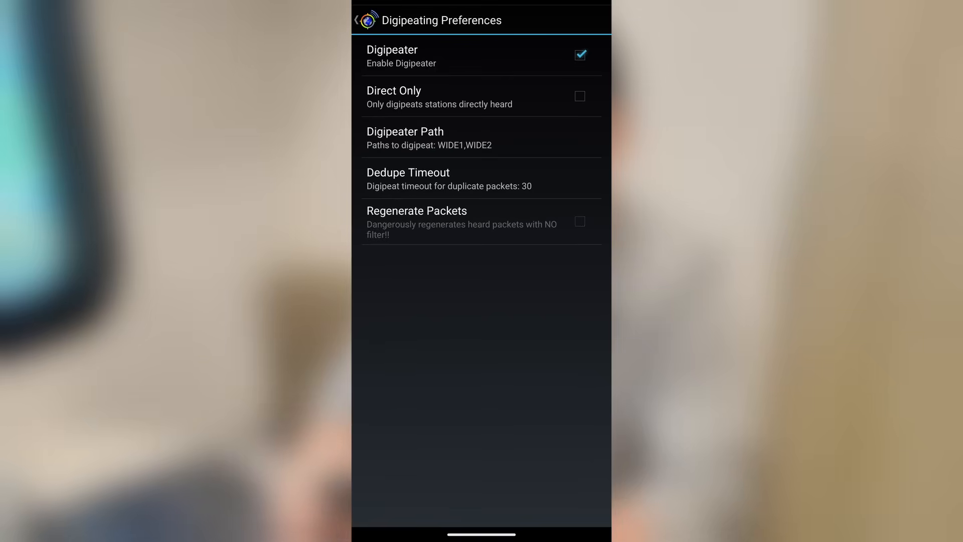
{"action": "left_click", "coordinate": [579, 54]}
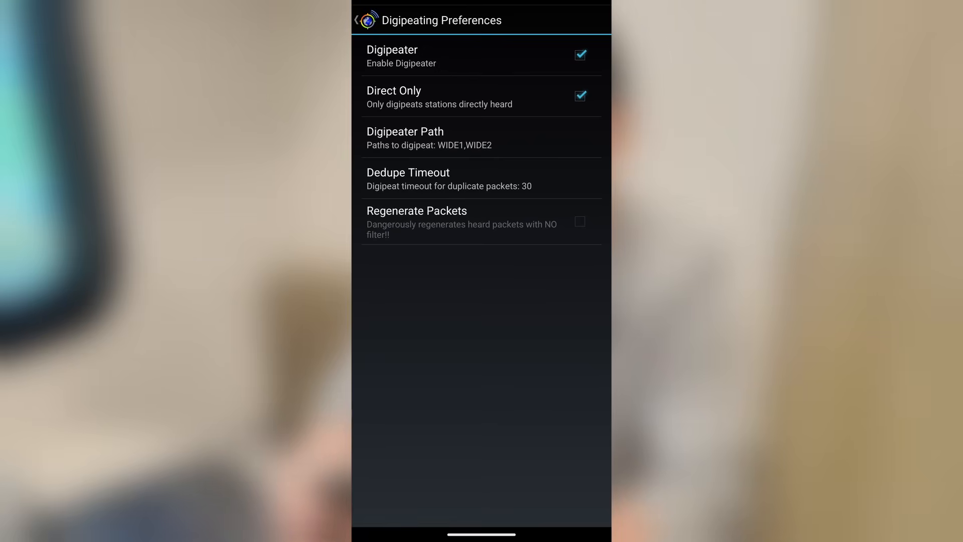
{"action": "left_click", "coordinate": [579, 54]}
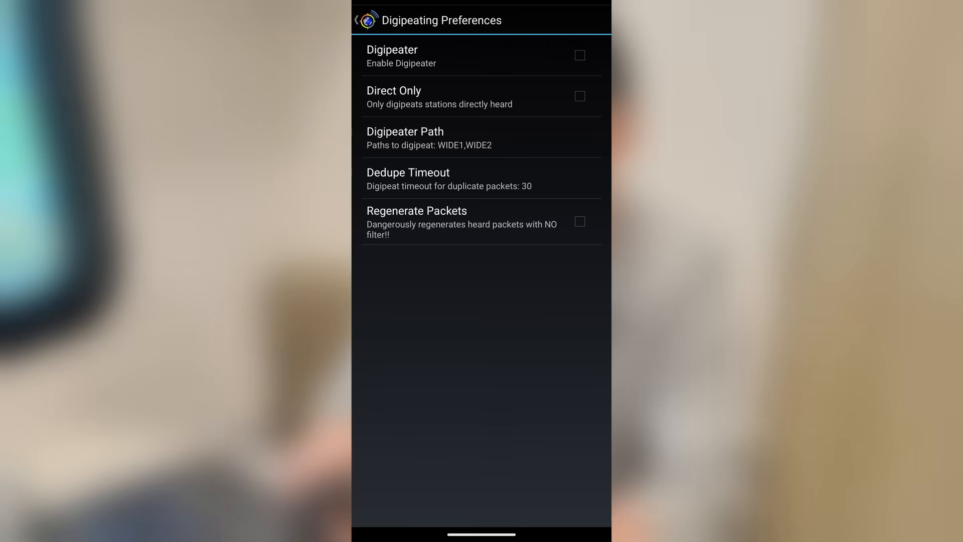
{"action": "left_click", "coordinate": [359, 19]}
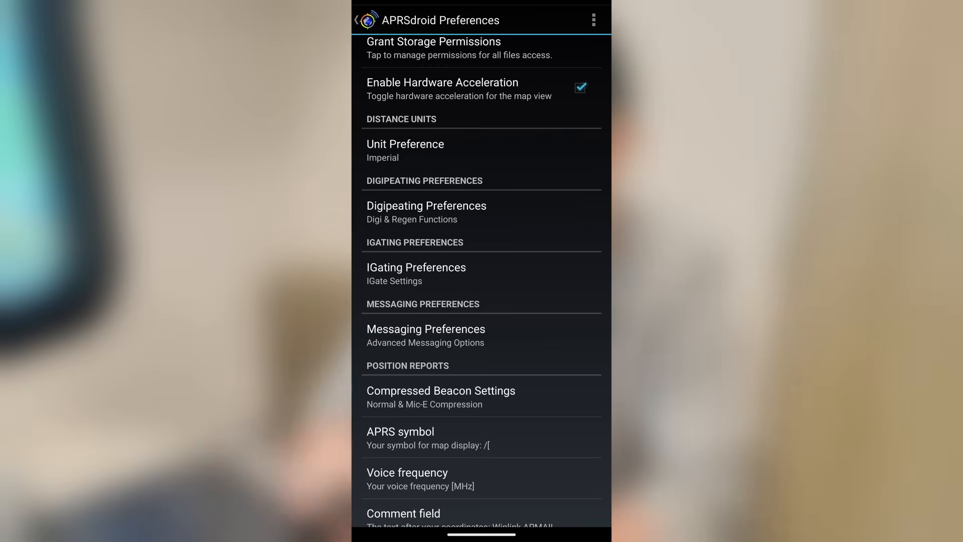
Turn IGate on in IGating Preferences and return to the main list.
{"action": "left_click", "coordinate": [416, 273]}
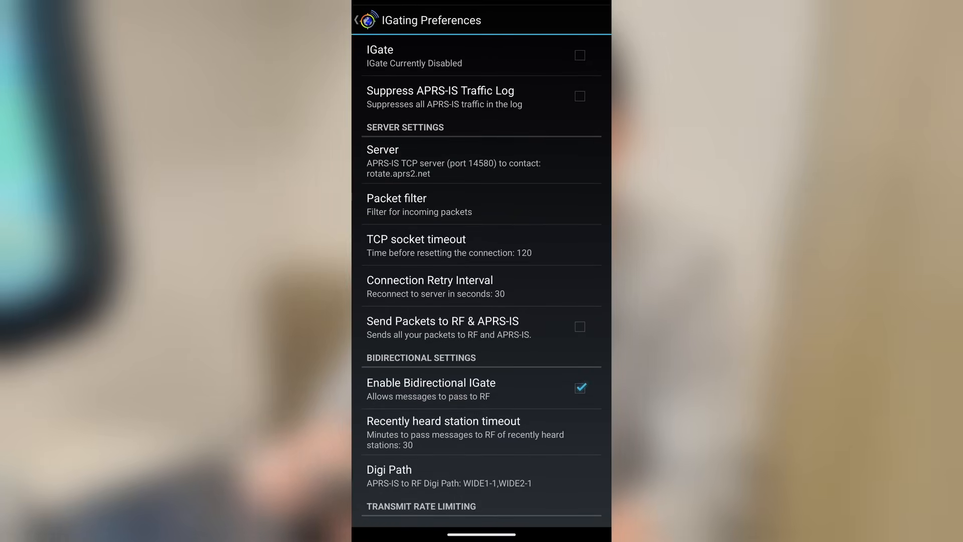
{"action": "left_click", "coordinate": [580, 55]}
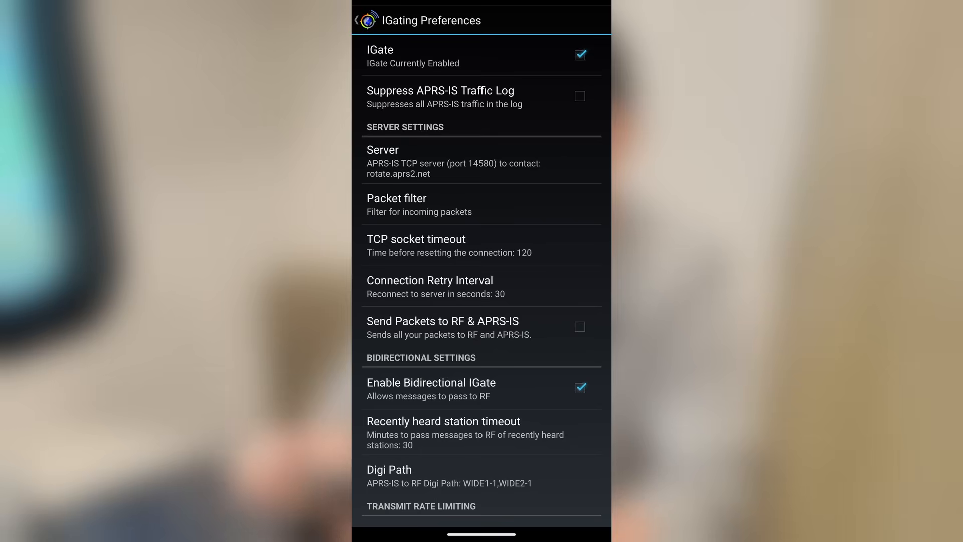
{"action": "left_click", "coordinate": [579, 55]}
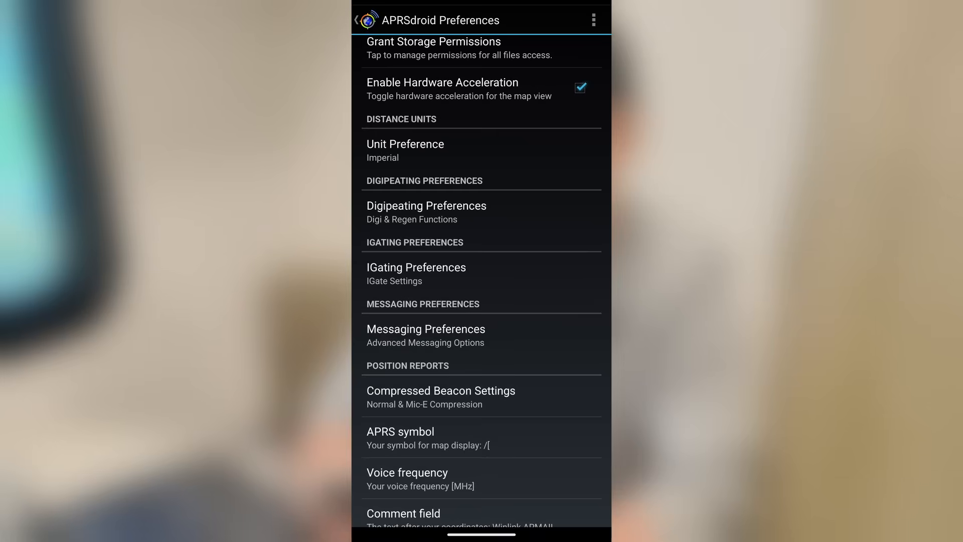
Open Messaging Preferences and bring up the Retry Interval entry, currently 30.
{"action": "left_click", "coordinate": [426, 329]}
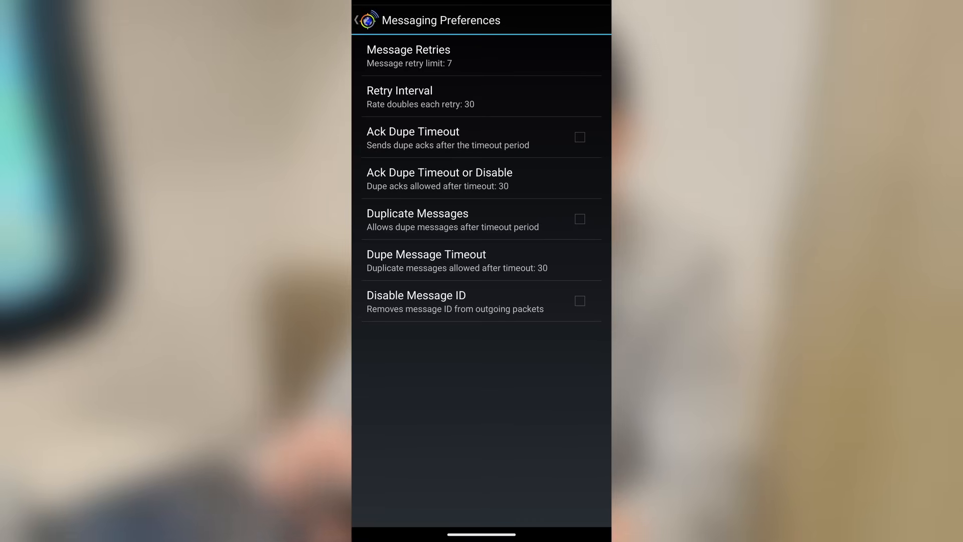
{"action": "left_click", "coordinate": [399, 96]}
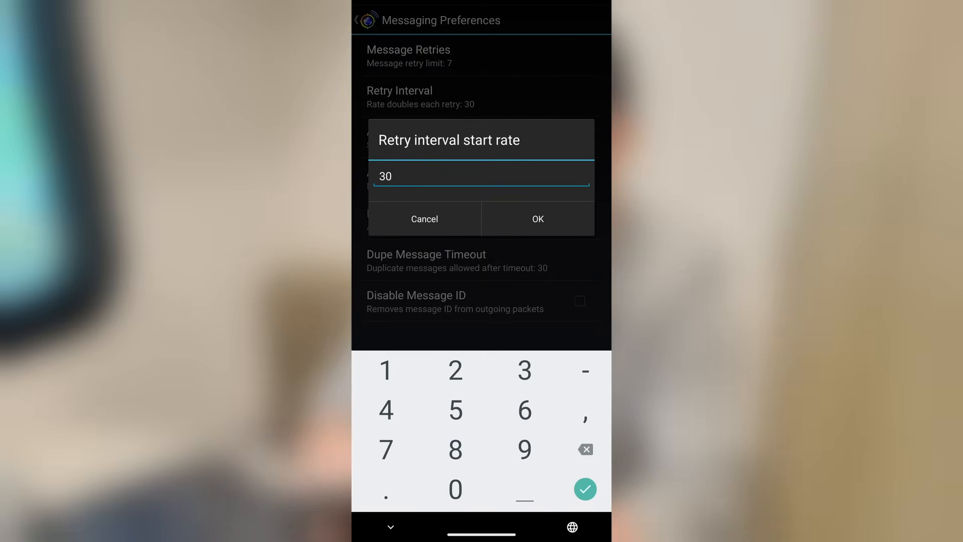
Dismiss the retry interval dialog, keeping the start rate at 30.
{"action": "left_click", "coordinate": [538, 219]}
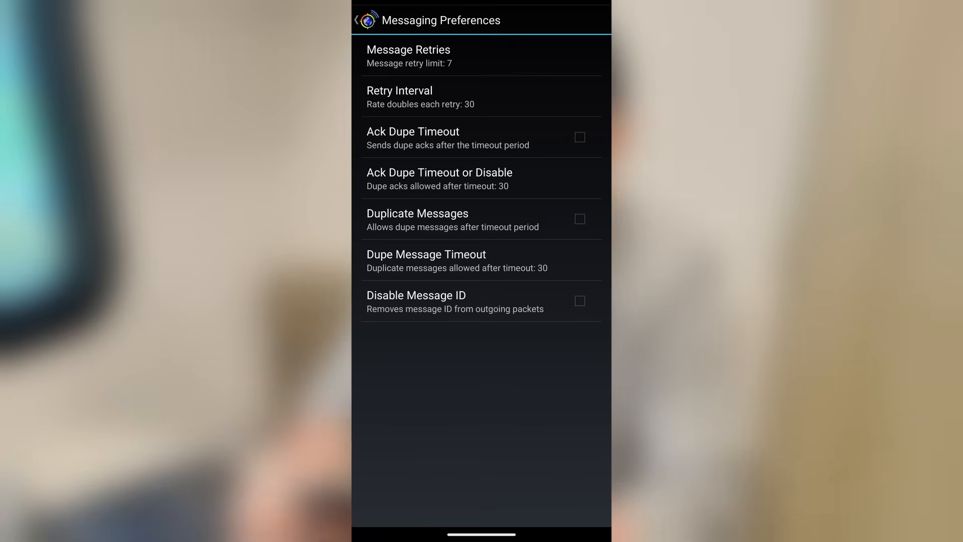
Enable Duplicate Messages and go back to the main preferences.
{"action": "left_click", "coordinate": [579, 218]}
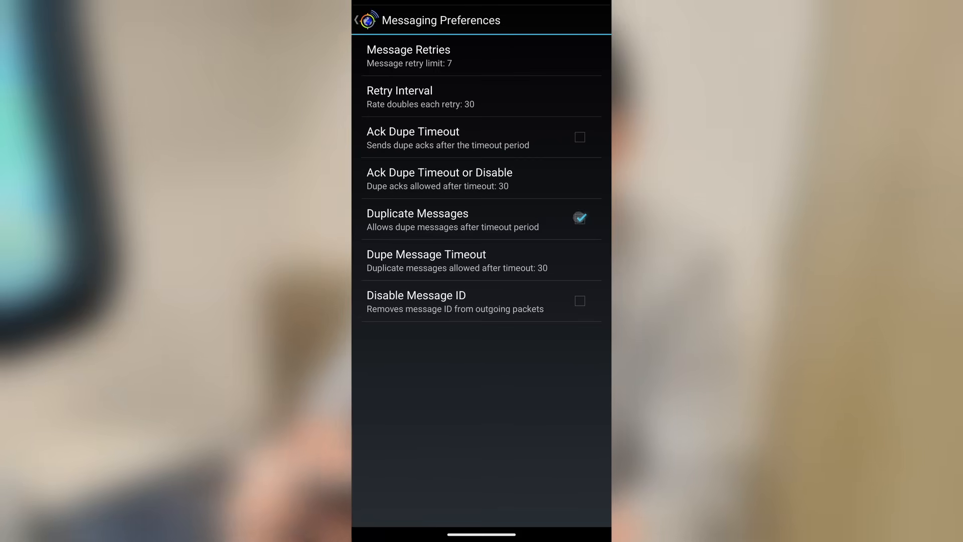
{"action": "left_click", "coordinate": [579, 217]}
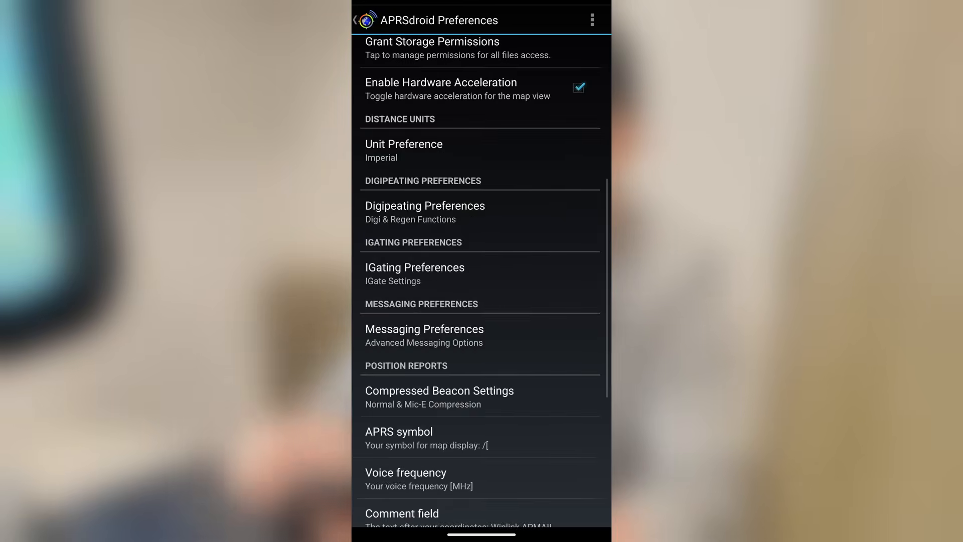
Scroll to Position Reports and open Compressed Beacon Settings.
{"action": "scroll", "scroll_direction": "down", "scroll_amount": 3}
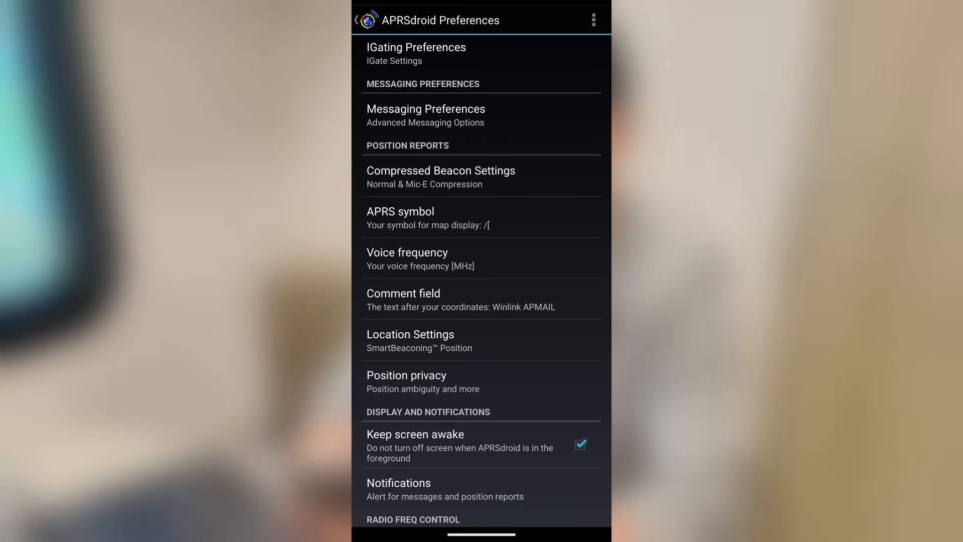
{"action": "left_click", "coordinate": [441, 176]}
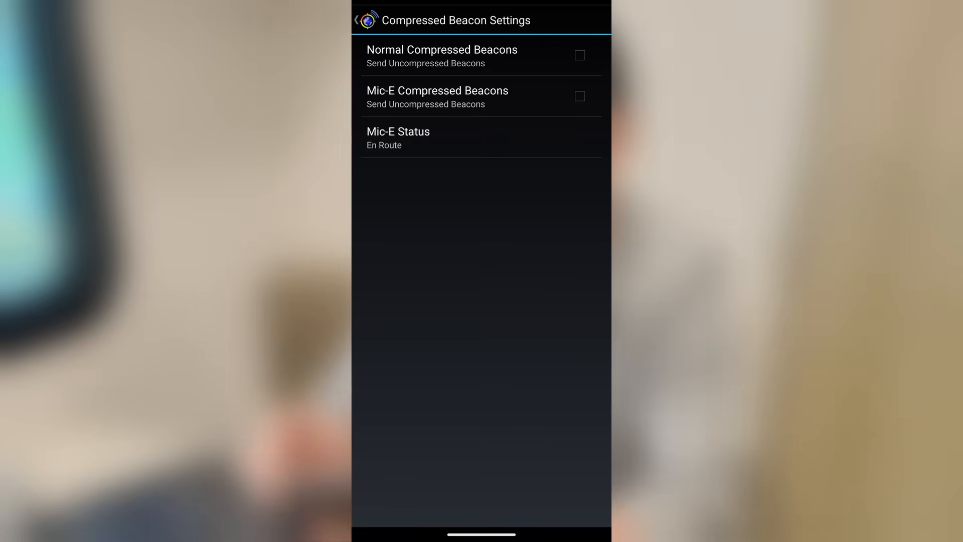
Set the Mic-E status to Off Duty and return to the main preferences.
{"action": "left_click", "coordinate": [398, 137]}
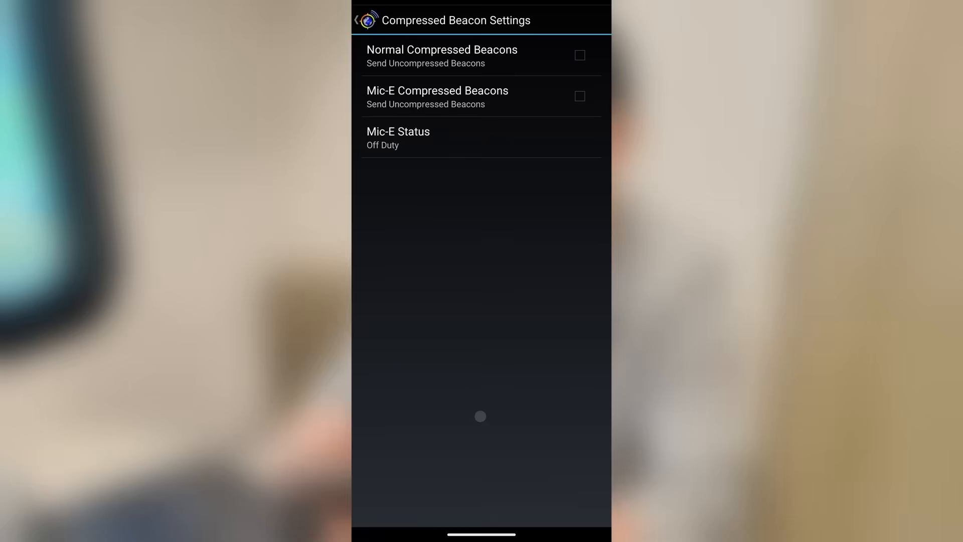
{"action": "left_click", "coordinate": [369, 21]}
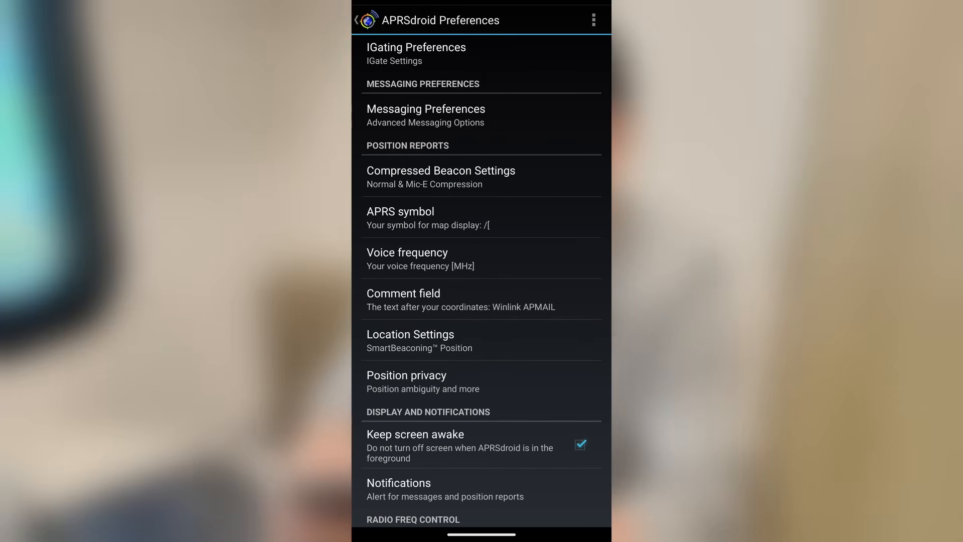
{"action": "left_click", "coordinate": [400, 211]}
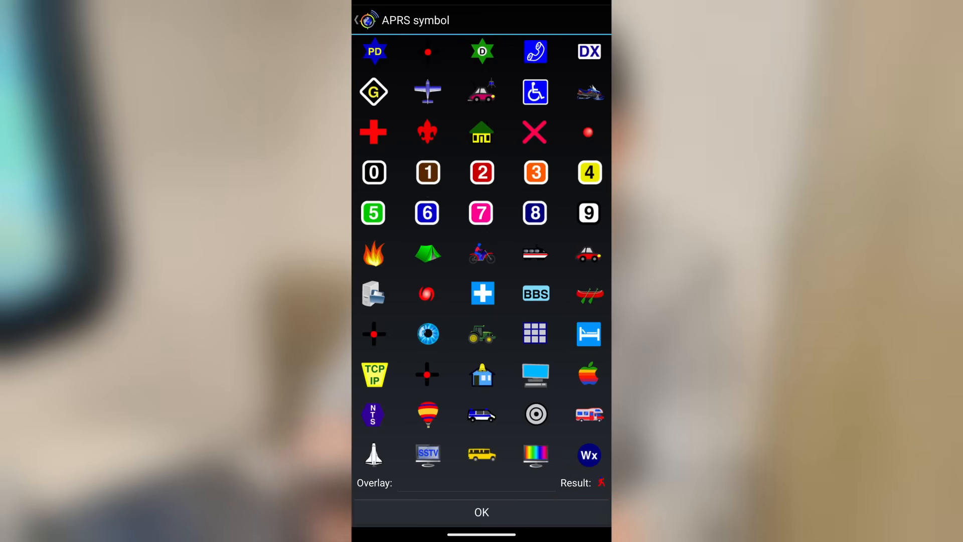
{"action": "left_click", "coordinate": [481, 293]}
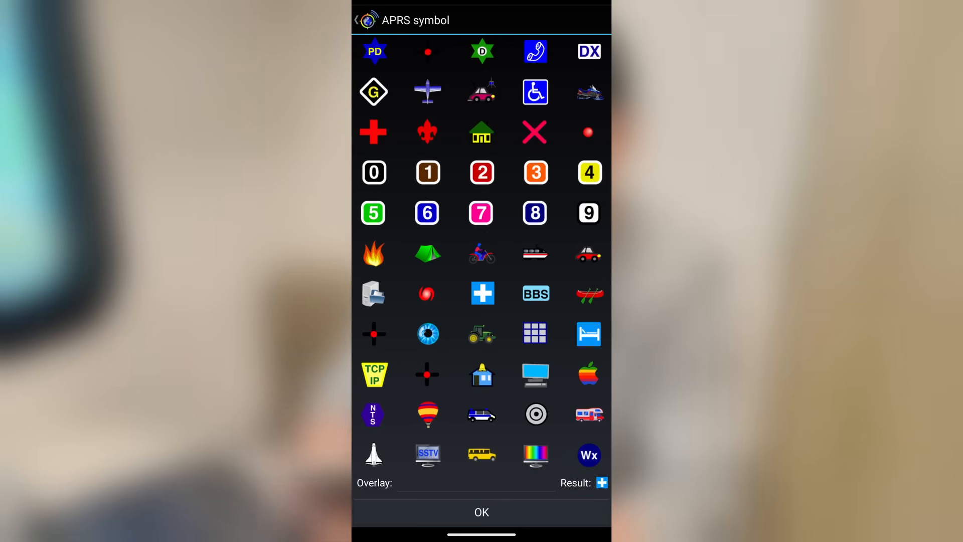
{"action": "left_click", "coordinate": [536, 294]}
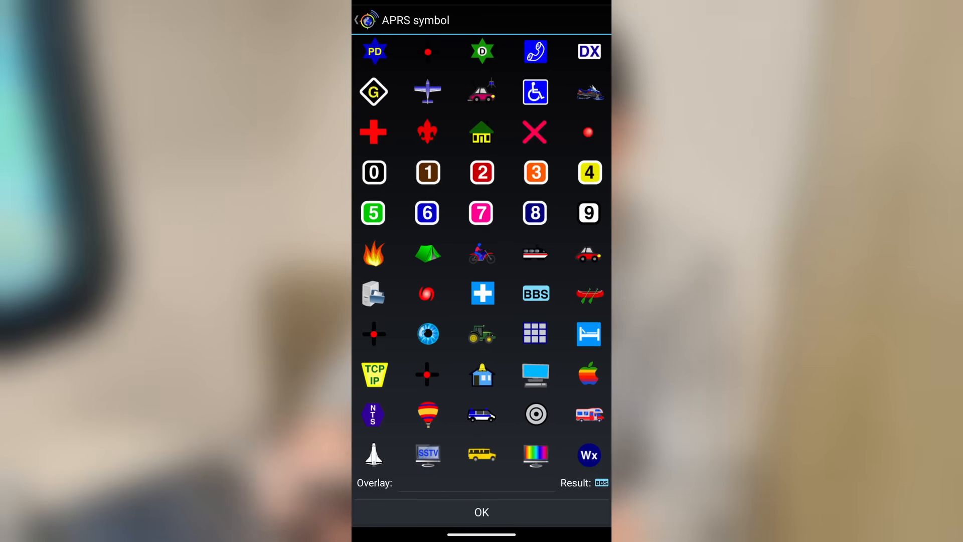
{"action": "scroll", "scroll_direction": "down", "scroll_amount": 3}
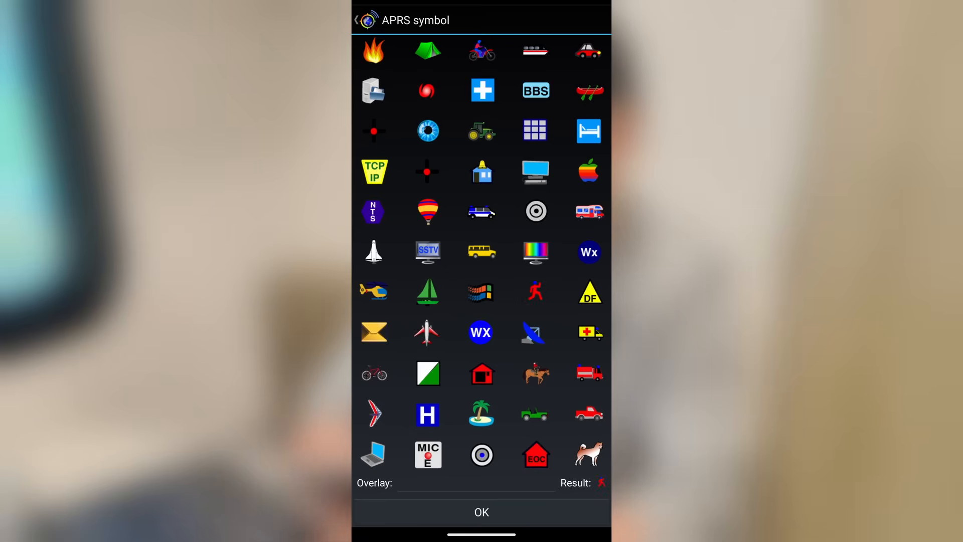
{"action": "left_click", "coordinate": [482, 512]}
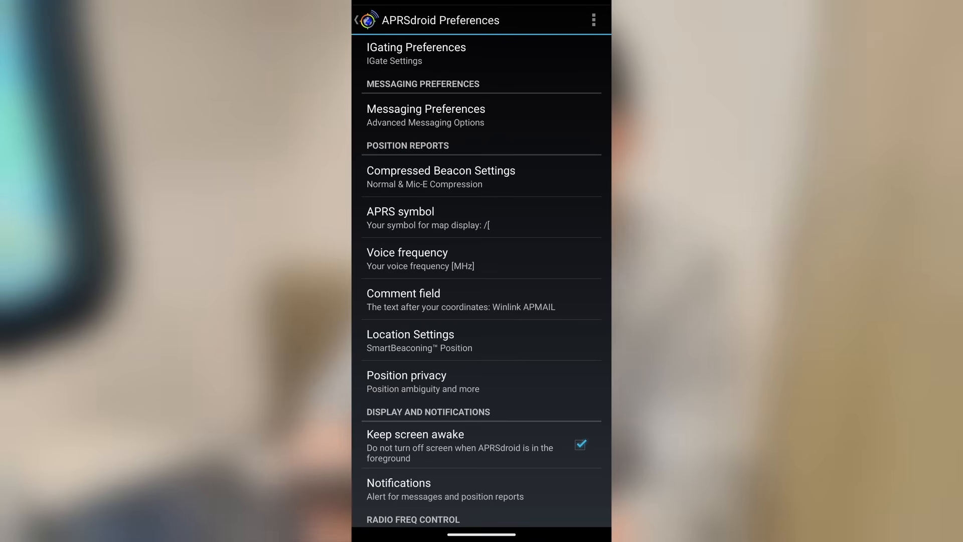
{"action": "left_click", "coordinate": [407, 257]}
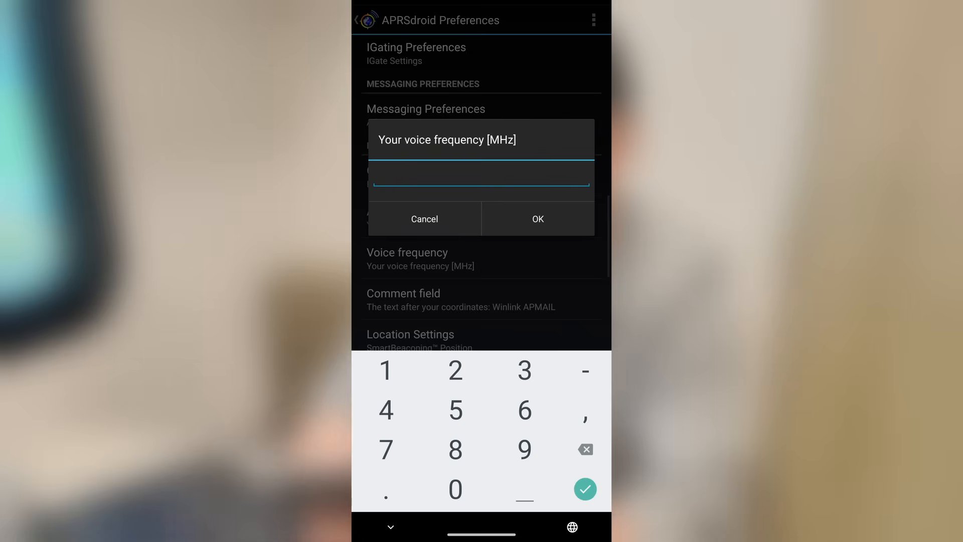
{"action": "left_click", "coordinate": [424, 219]}
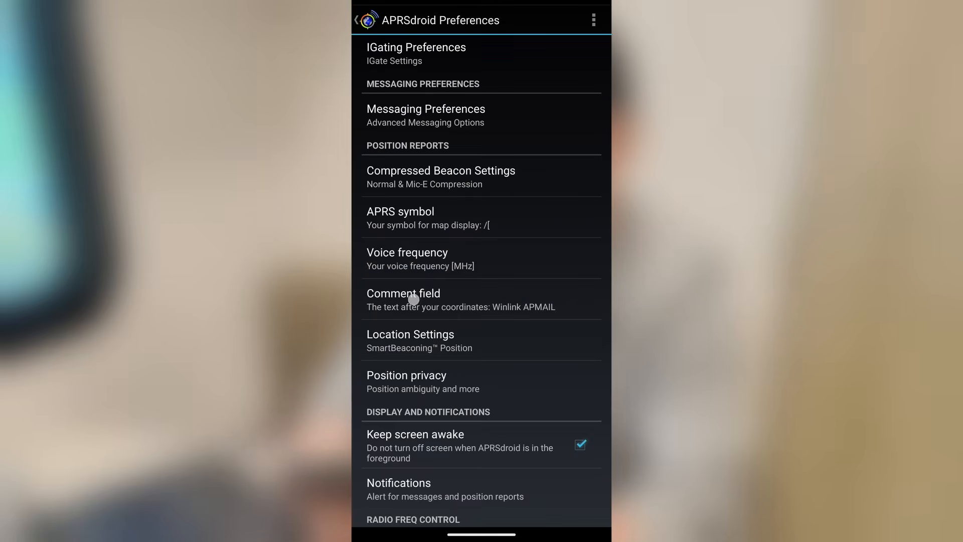
{"action": "left_click", "coordinate": [413, 299]}
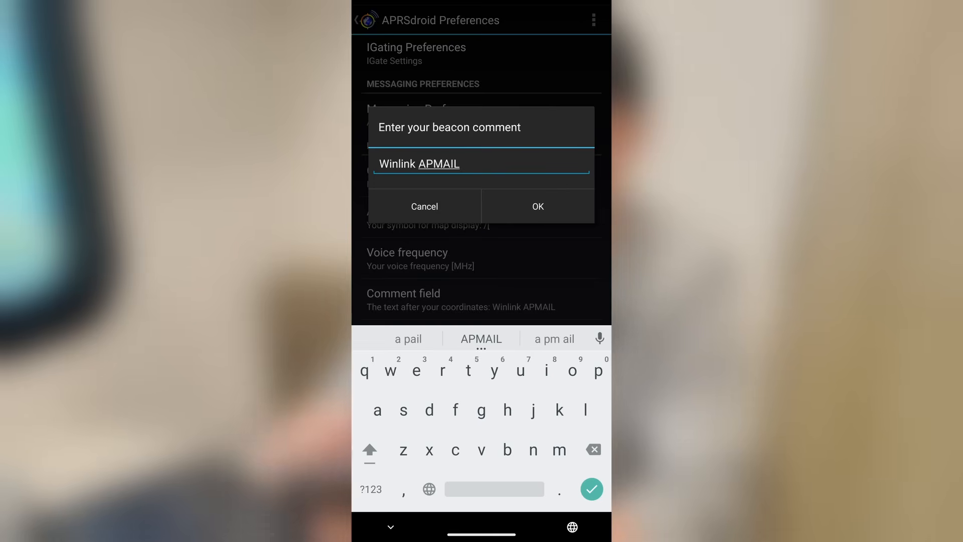
{"action": "left_click", "coordinate": [538, 206]}
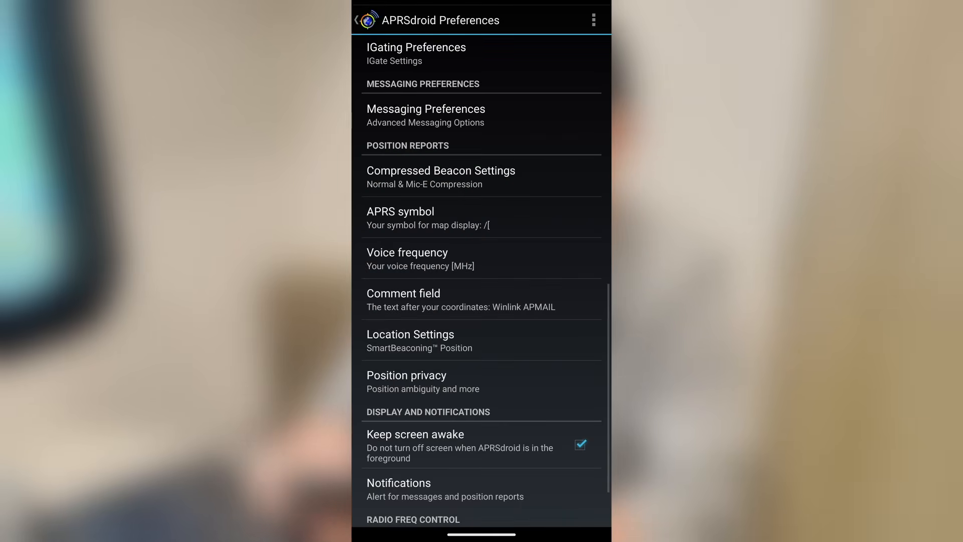
{"action": "scroll", "scroll_direction": "down", "scroll_amount": 3}
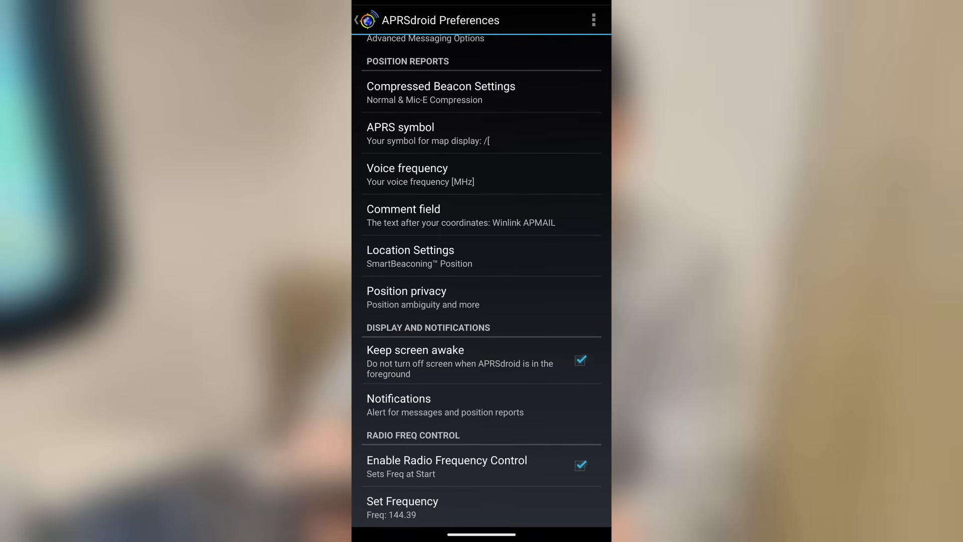
{"action": "left_click", "coordinate": [410, 256]}
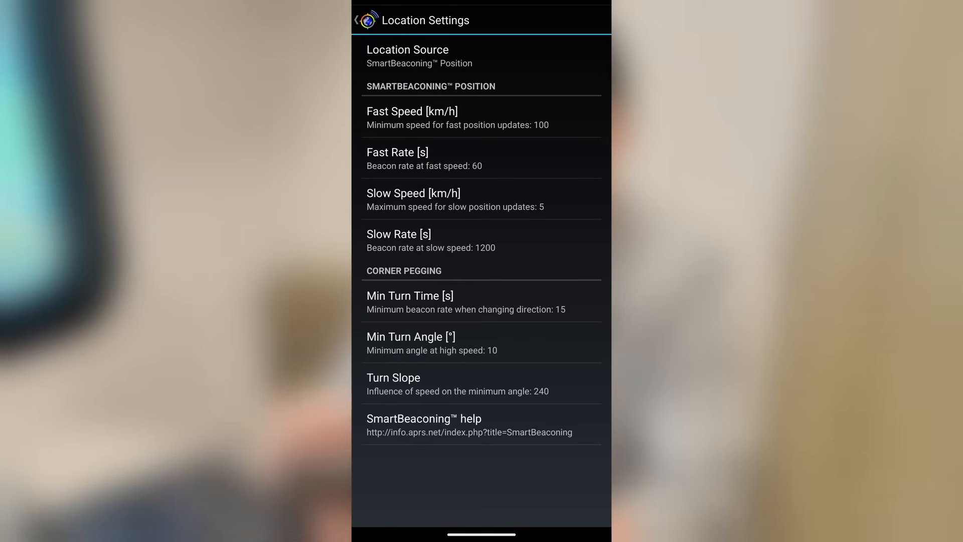
{"action": "left_click", "coordinate": [408, 55]}
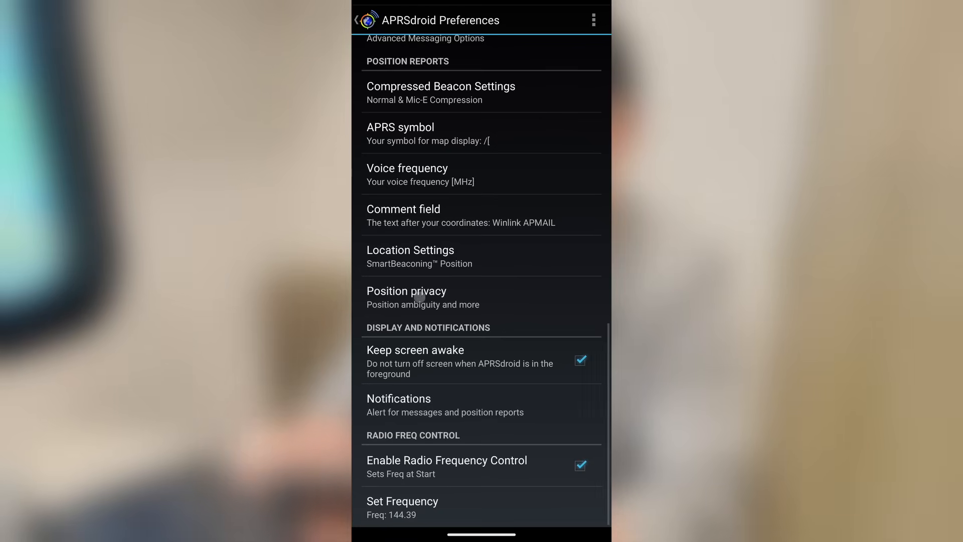
{"action": "left_click", "coordinate": [420, 297]}
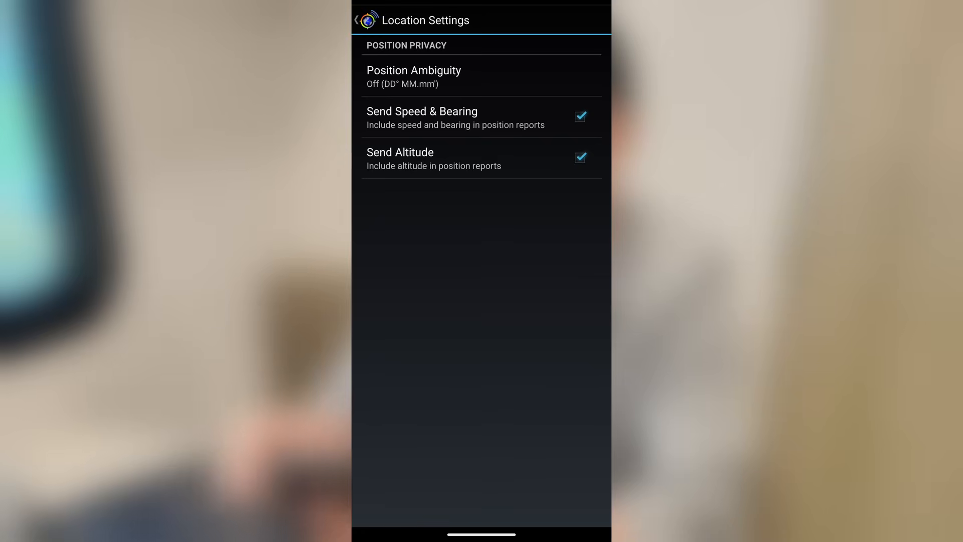
{"action": "left_click", "coordinate": [414, 76]}
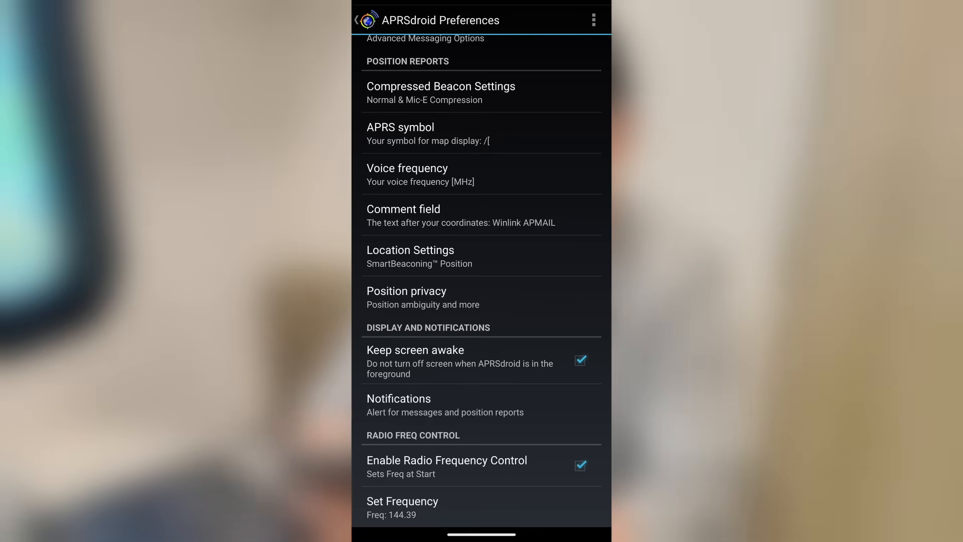
Open the Notifications settings showing LED and vibration options for messages, positions and digipeats.
{"action": "left_click", "coordinate": [404, 400]}
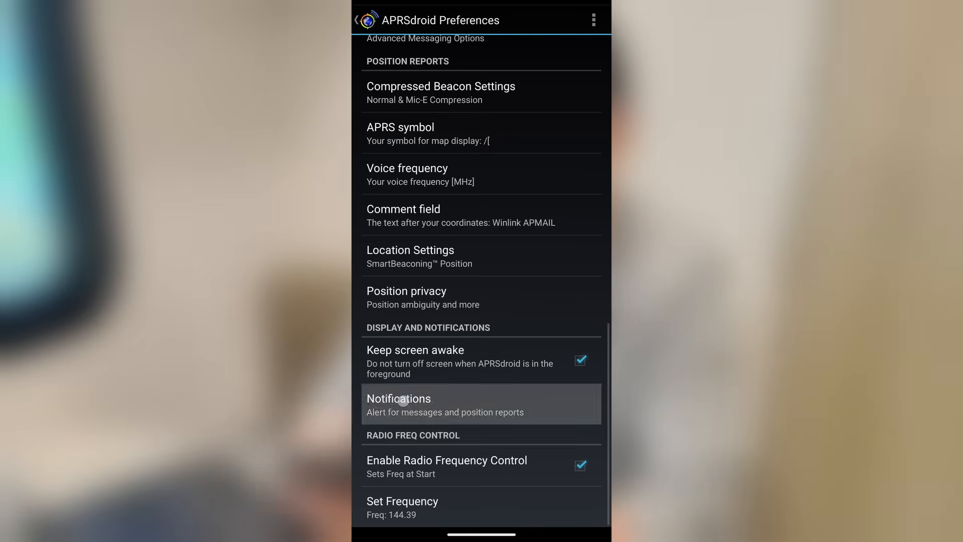
{"action": "left_click", "coordinate": [399, 405]}
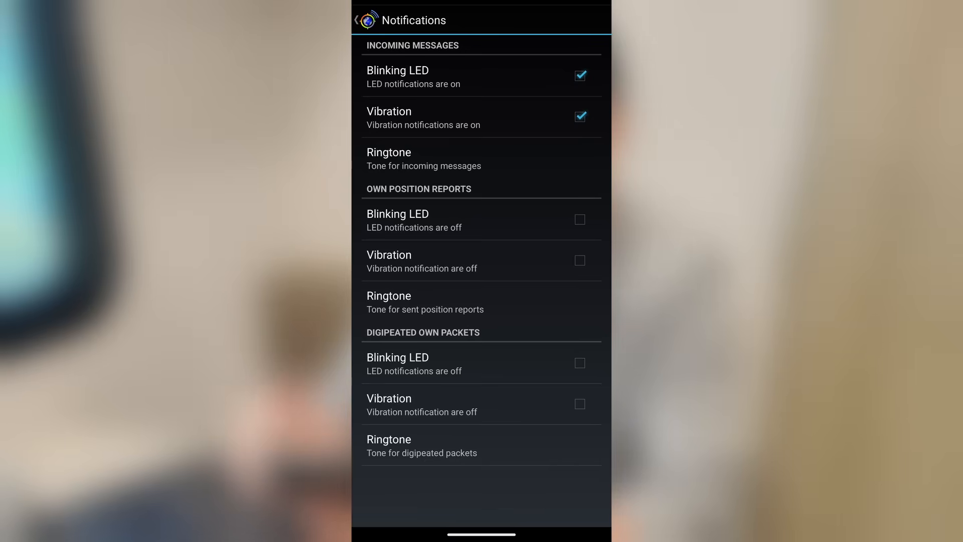